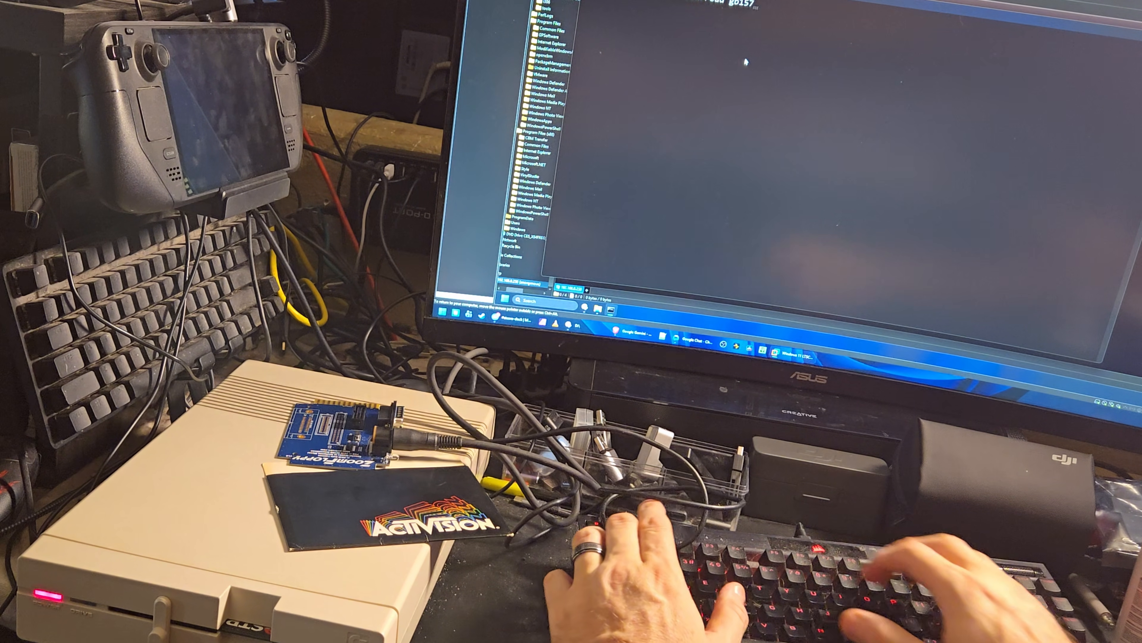
Rip the Activision floppy in drive 8 to the gb1571.g64 image with opencbm.
{"action": "key", "text": "enter"}
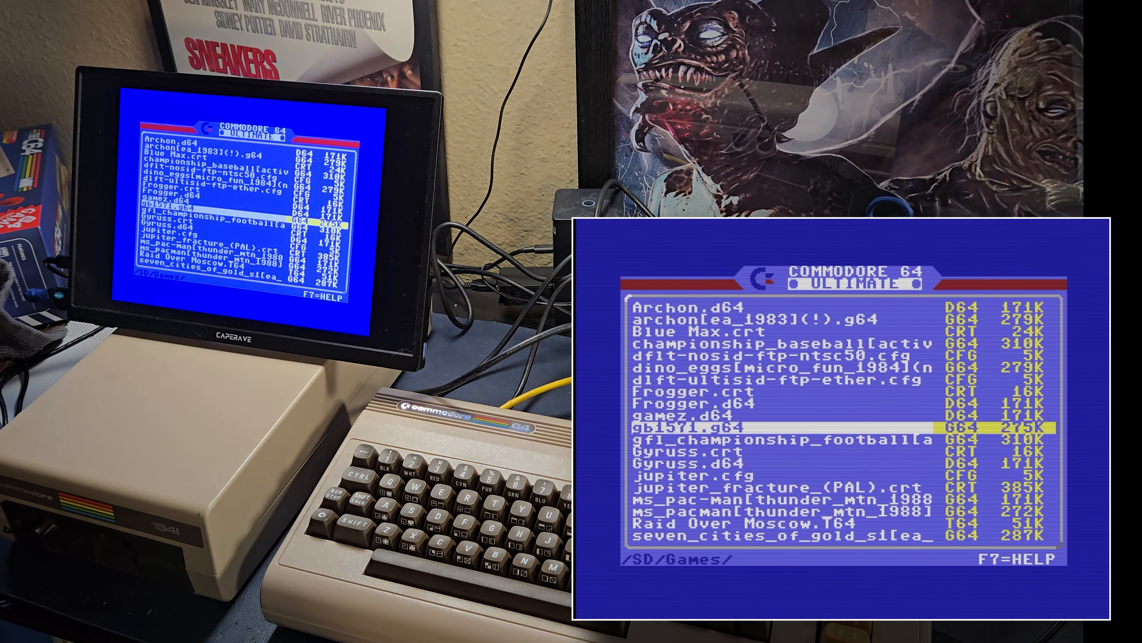
Launch gb1571.g64 from the Ultimate's /SD/Games/ listing.
{"action": "key", "text": "Return"}
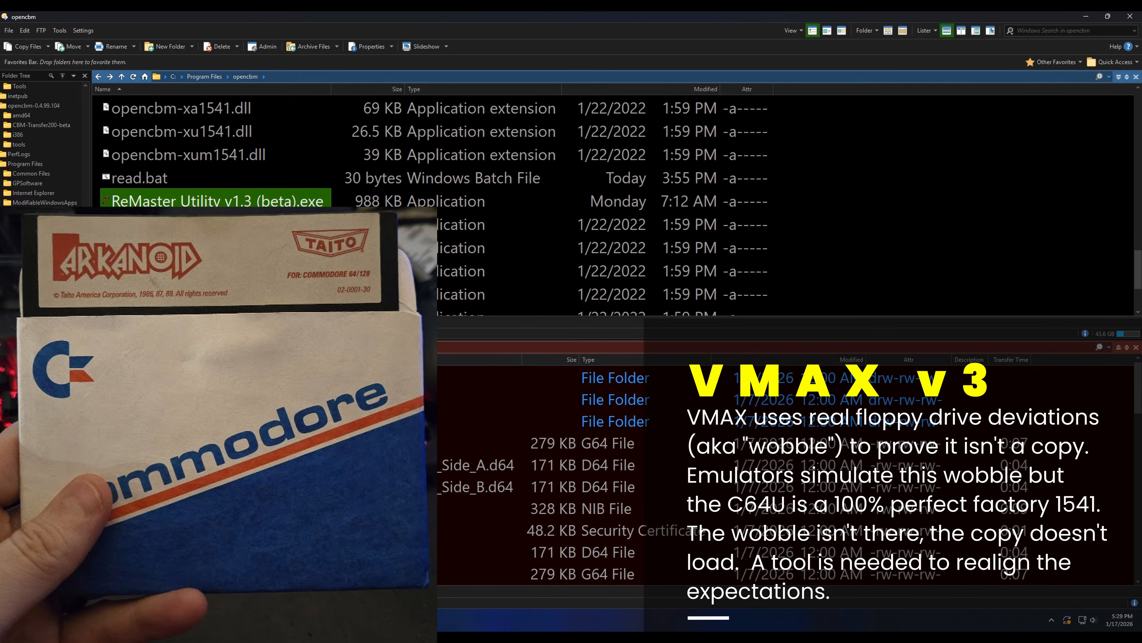
Launch ReMaster Utility v1.3 (beta) from the opencbm folder with ark15712.nbz loaded.
{"action": "double_click", "coordinate": [215, 201]}
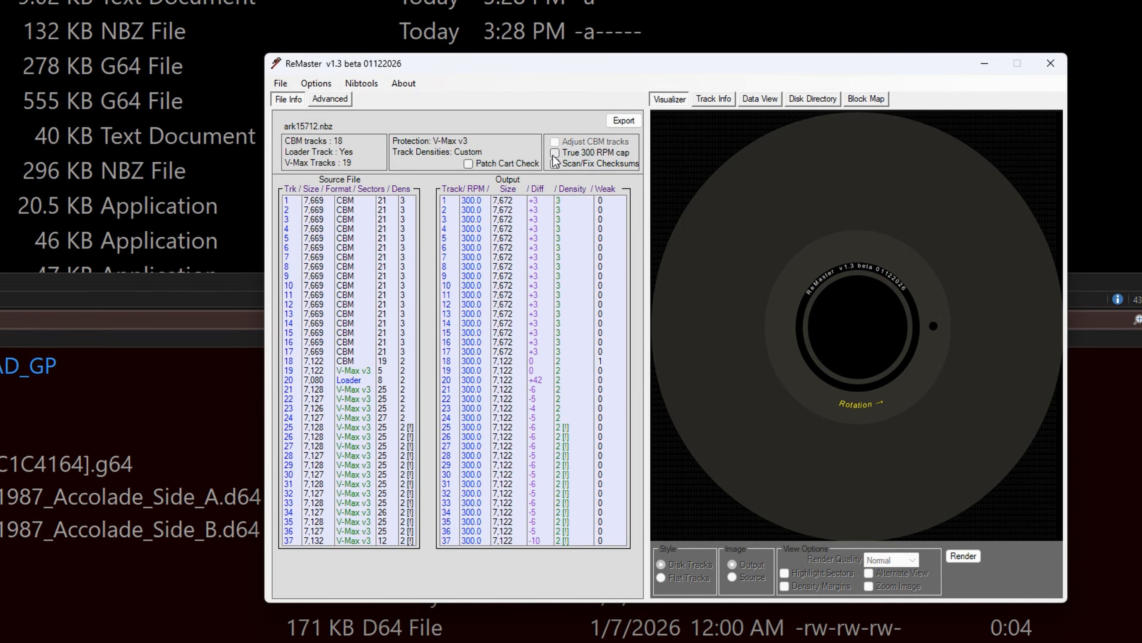
Enable the True 300 RPM cap and the Patch Cart Check option for the Arkanoid image.
{"action": "left_click", "coordinate": [329, 99]}
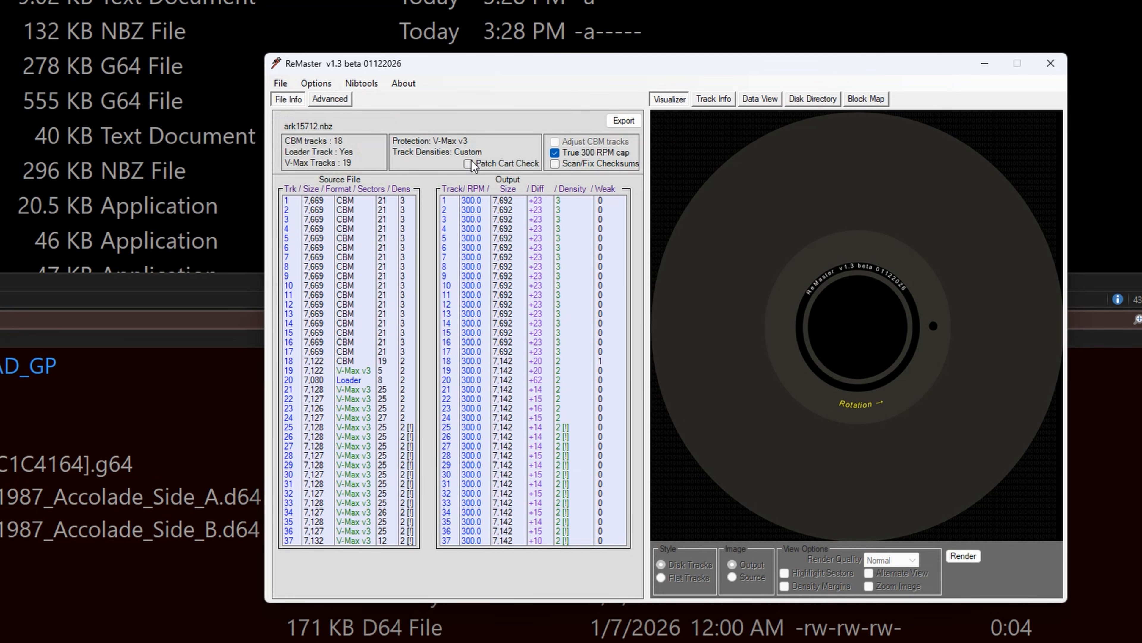
{"action": "left_click", "coordinate": [468, 163]}
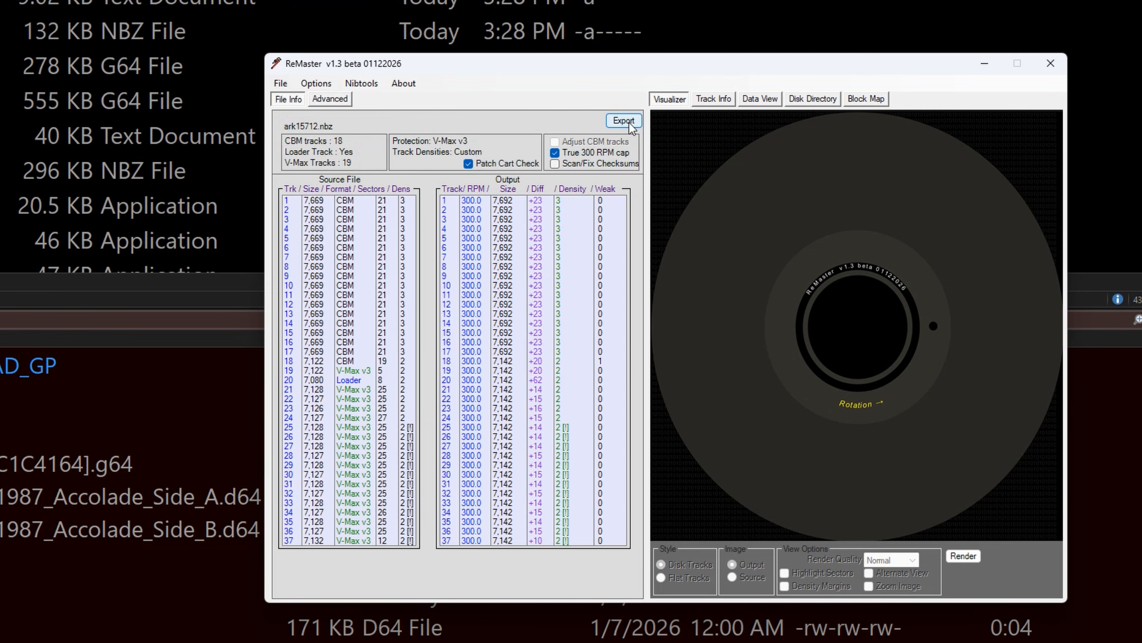
Start exporting as ark15712_ReMasterv7, then cancel the Save dialog.
{"action": "left_click", "coordinate": [623, 120]}
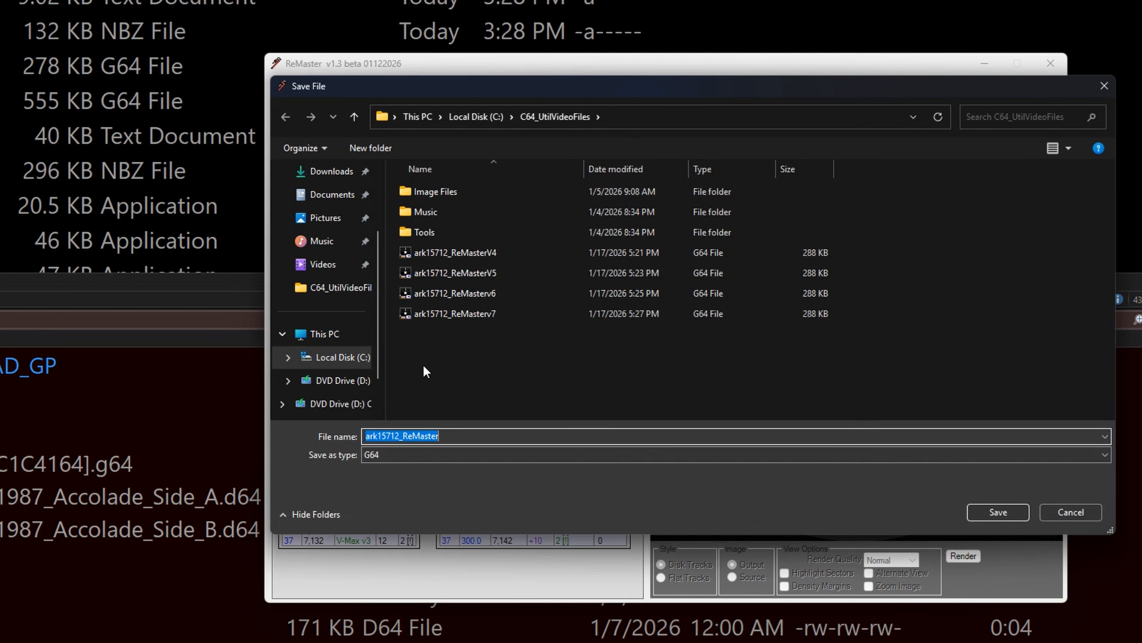
{"action": "left_click", "coordinate": [455, 314]}
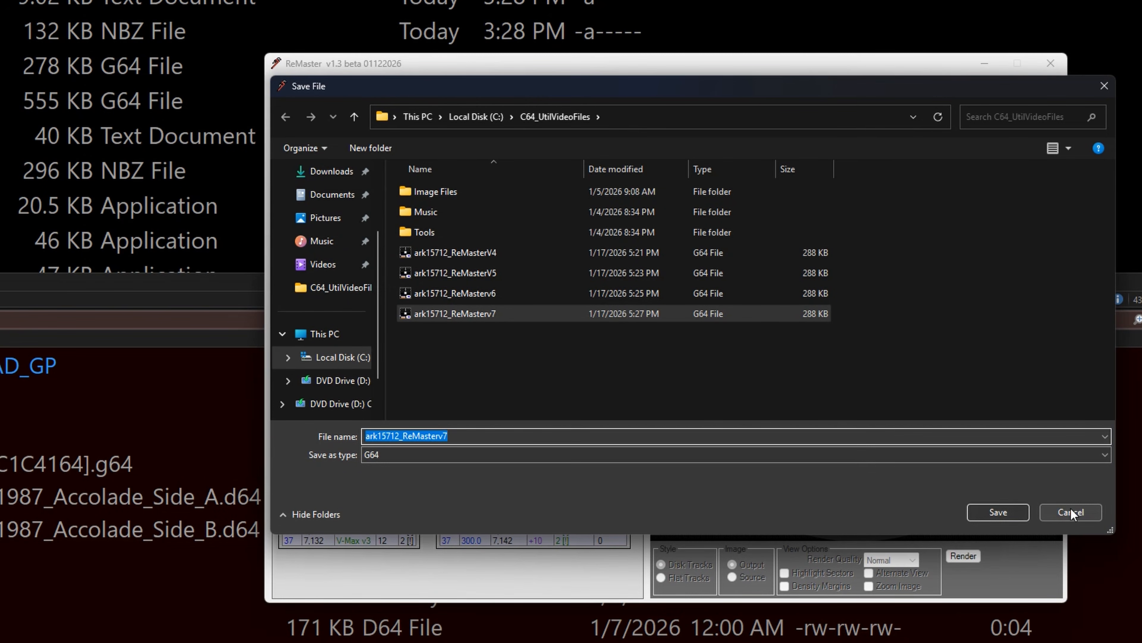
{"action": "left_click", "coordinate": [1071, 513]}
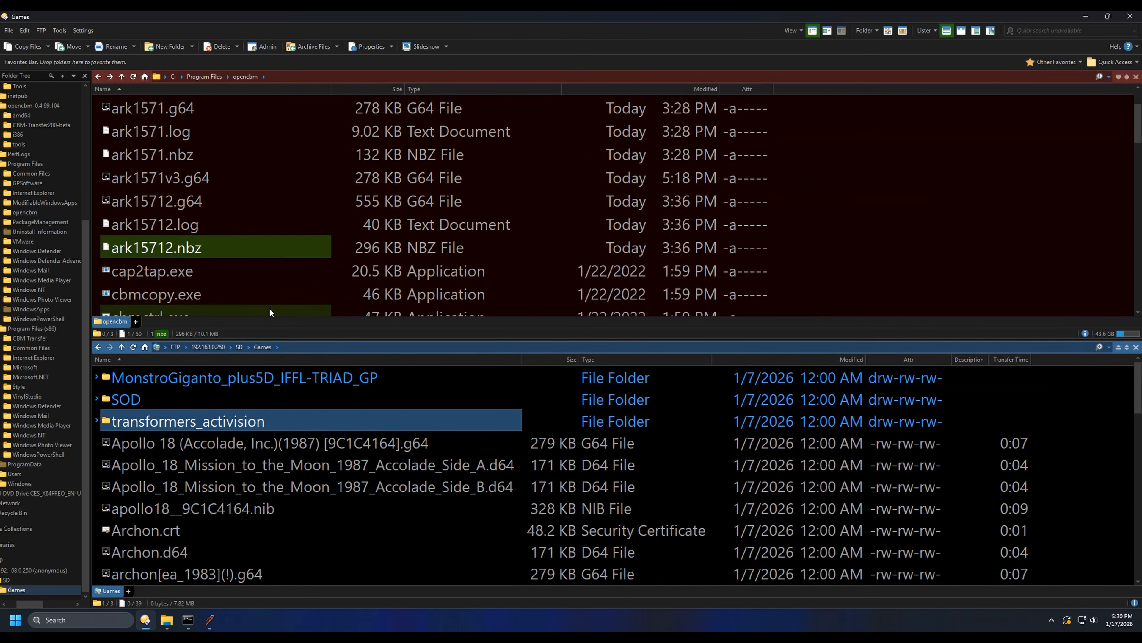
{"action": "scroll", "scroll_direction": "down", "scroll_amount": 3}
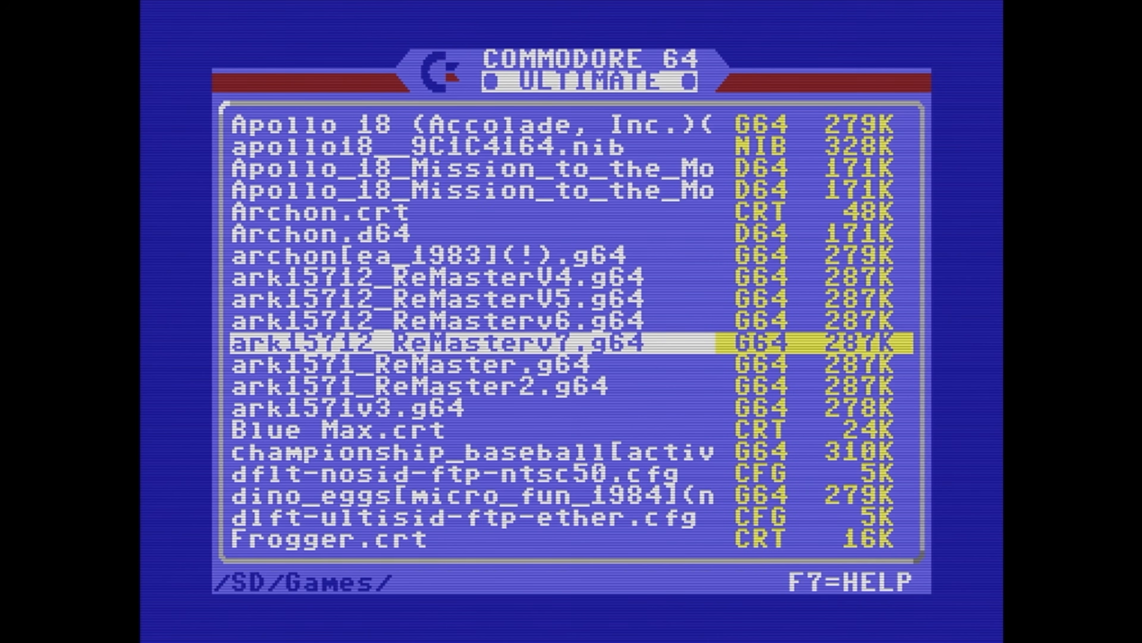
Run Disk on ark15712_ReMasterv7.g64 so BASIC issues LOAD"*",8,1 from drive 8.
{"action": "key", "text": "Backspace"}
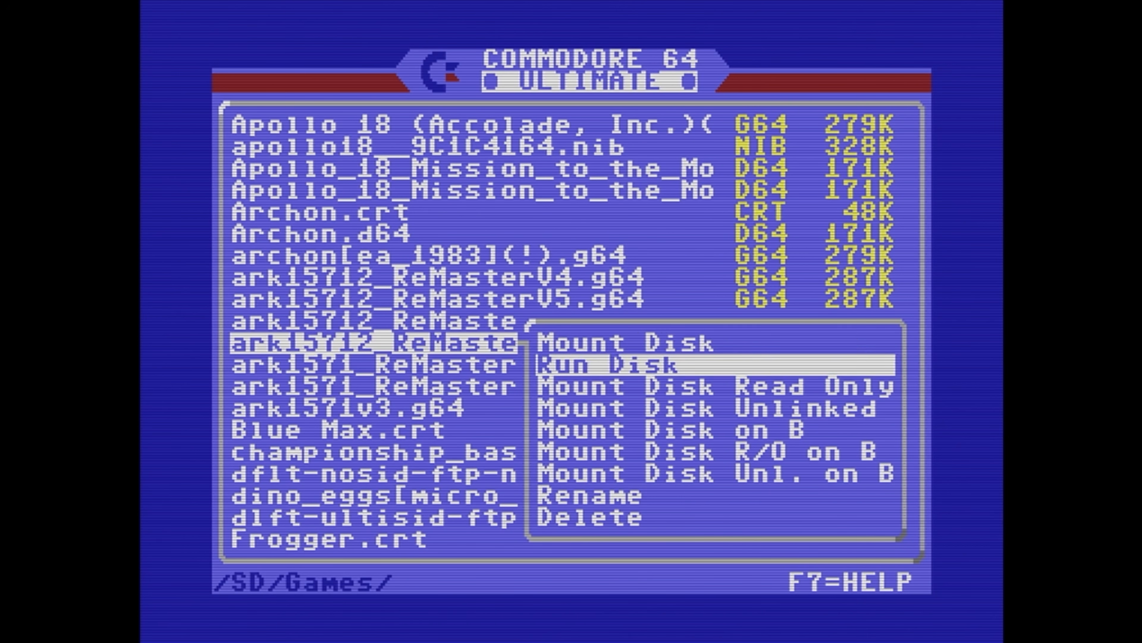
{"action": "left_click", "coordinate": [603, 364]}
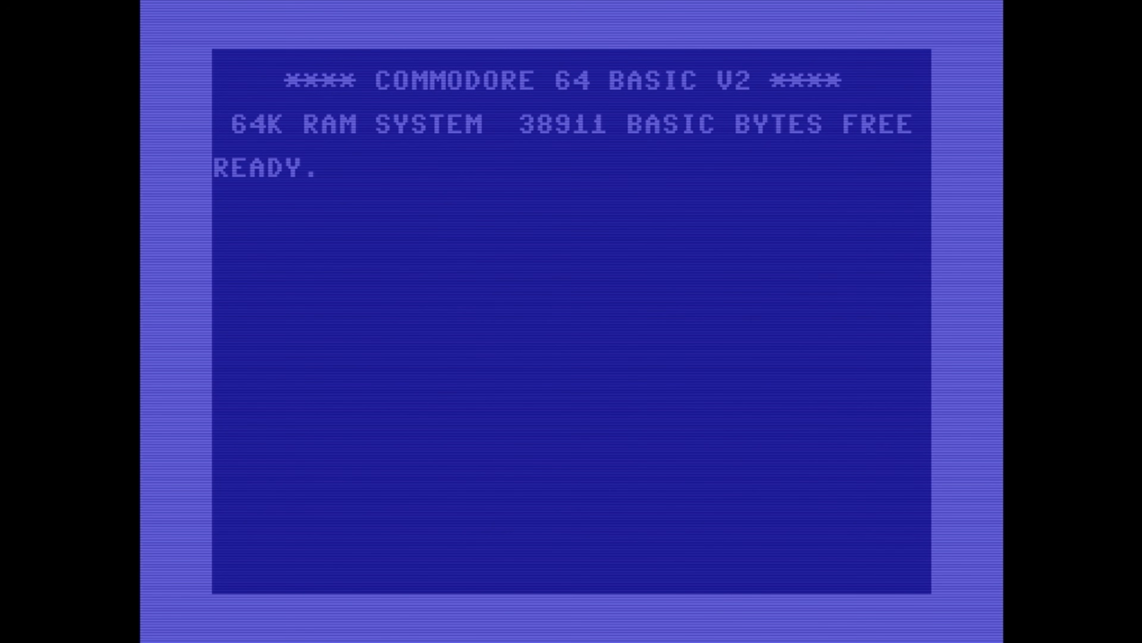
{"action": "type", "text": "LOAD\"*\",8,1"}
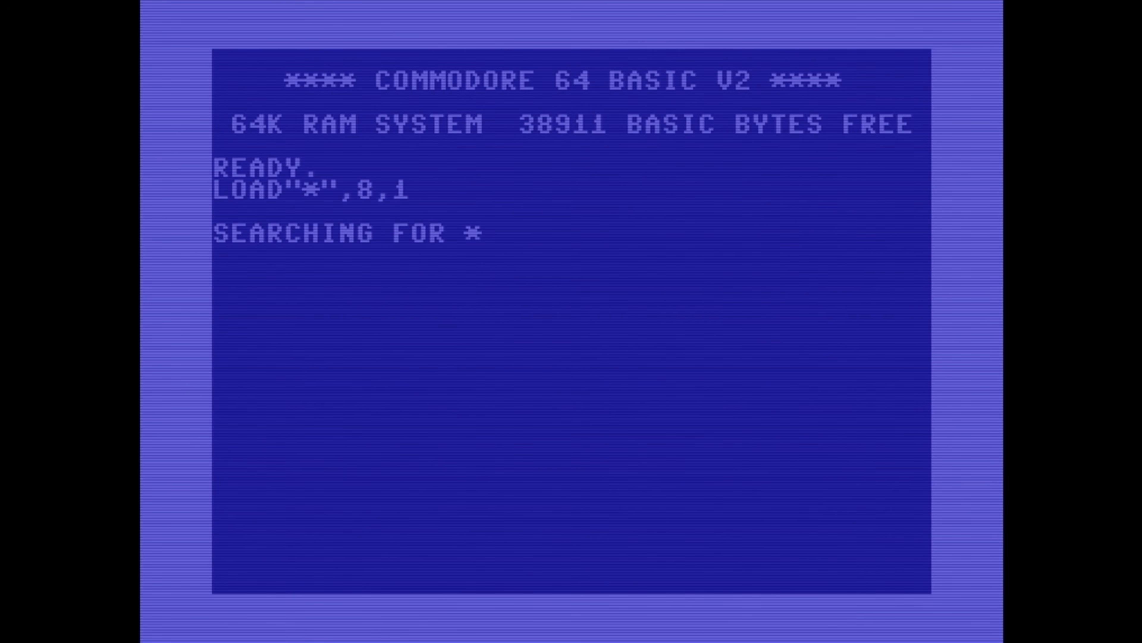